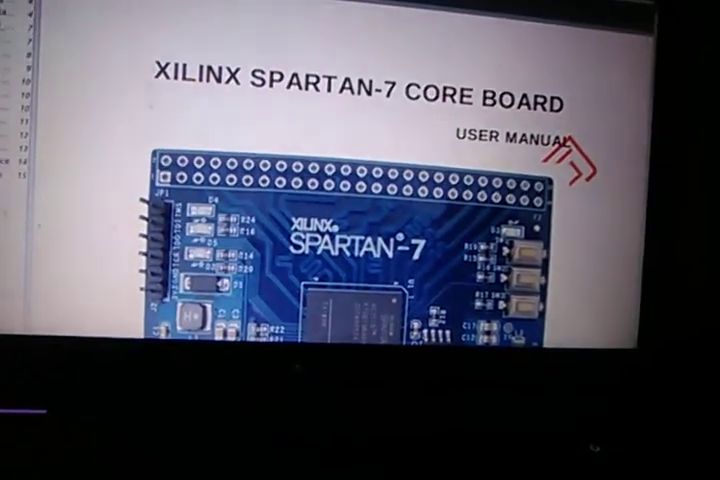
- Scroll past the Spartan-7 core board cover photo down to the Preface page
scroll("down", 3)
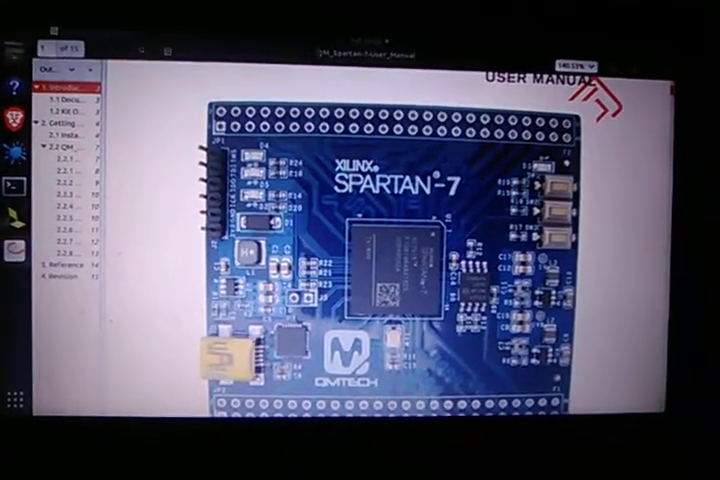
scroll("down", 3)
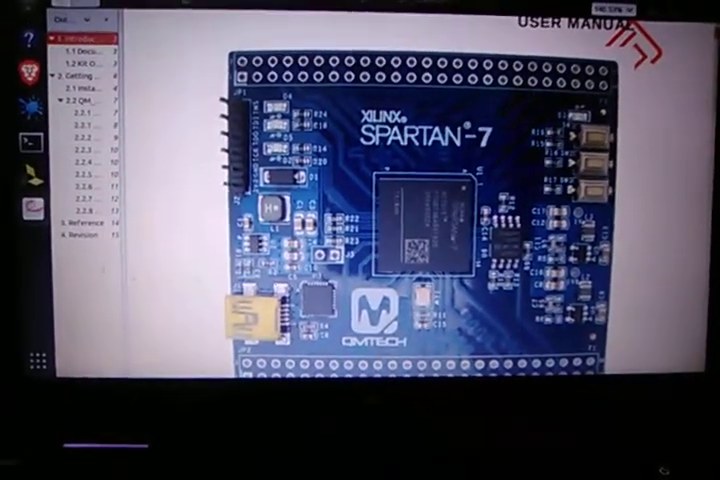
scroll("down", 3)
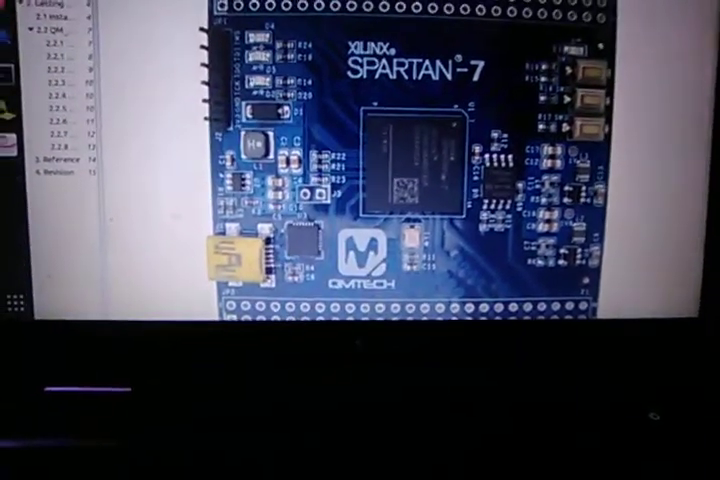
scroll("down", 3)
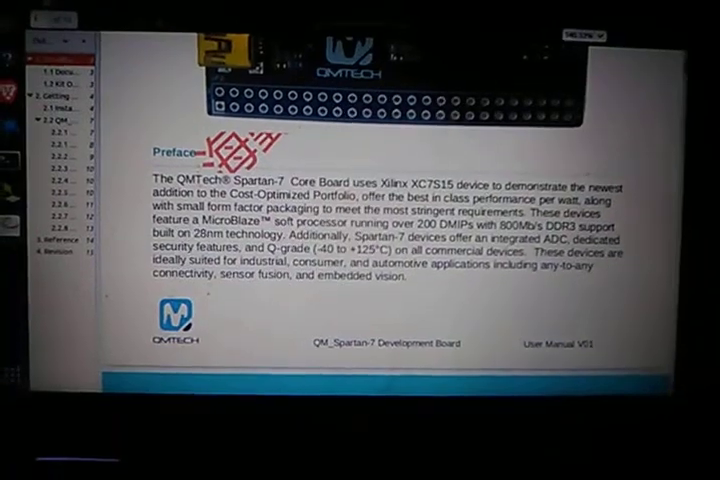
- Scroll back and forth around the Preface to re-read it
scroll("down", 3)
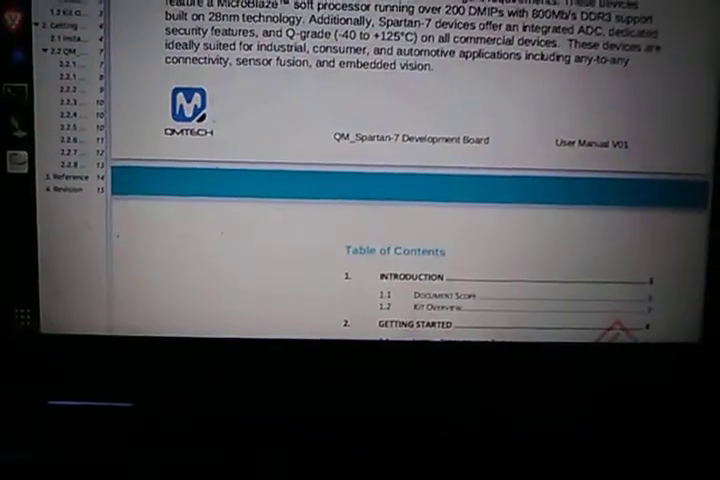
scroll("up", 3)
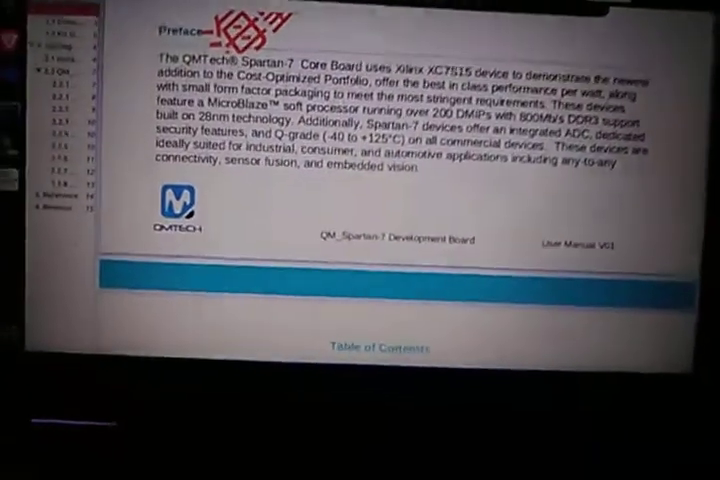
scroll("up", 3)
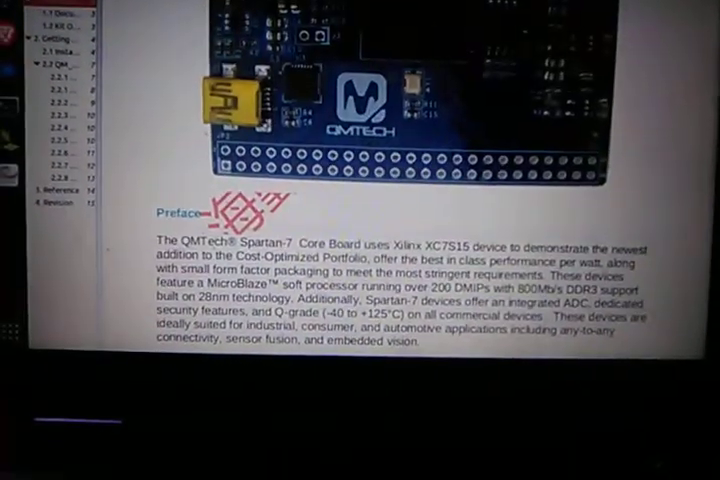
scroll("down", 3)
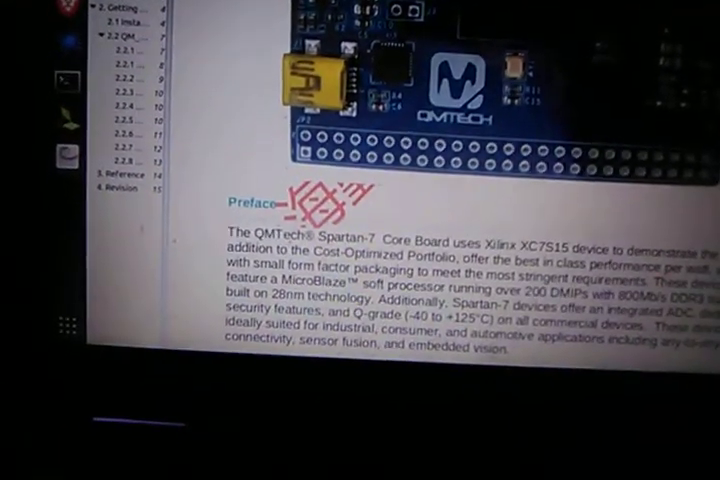
scroll("up", 3)
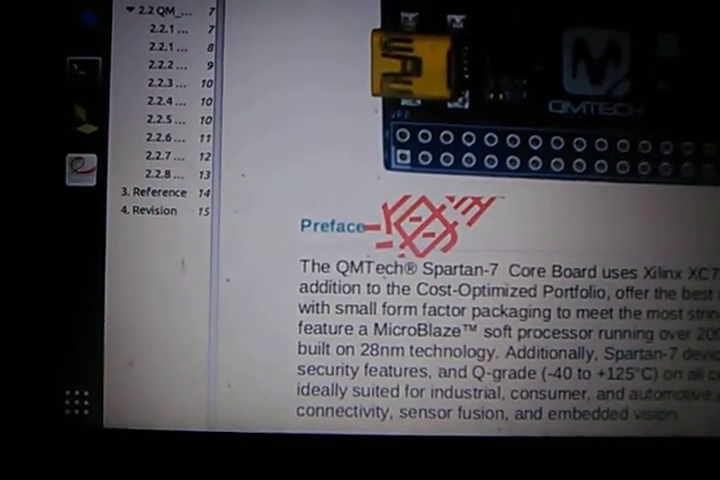
- Scroll down to section 2.1 Install Development Tools with its Vivado screenshot
scroll("down", 3)
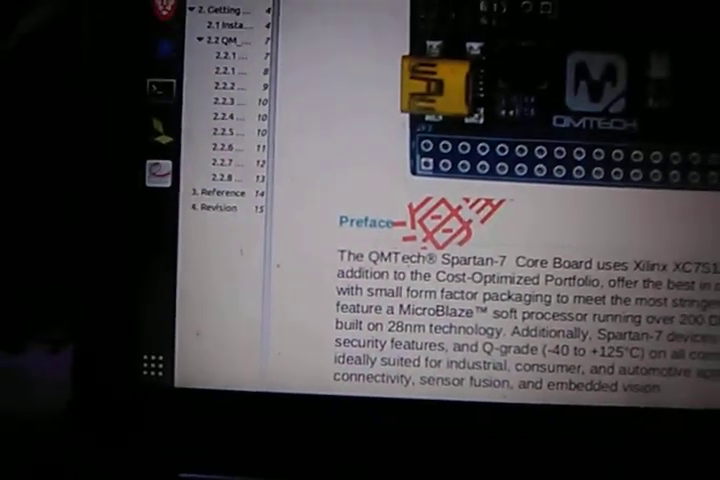
scroll("down", 3)
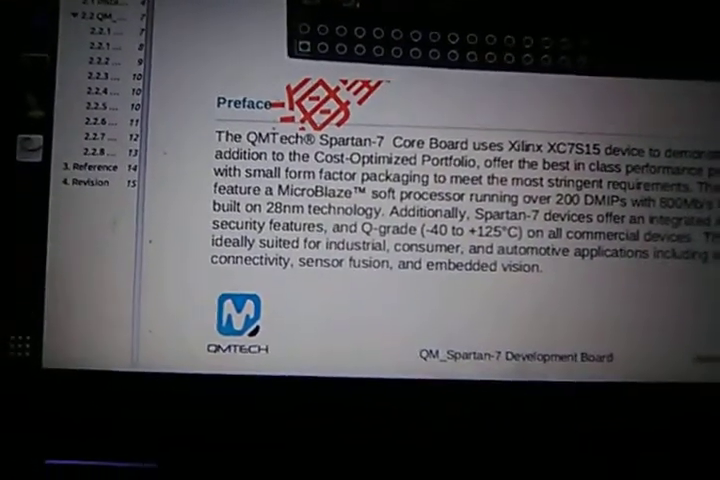
scroll("down", 3)
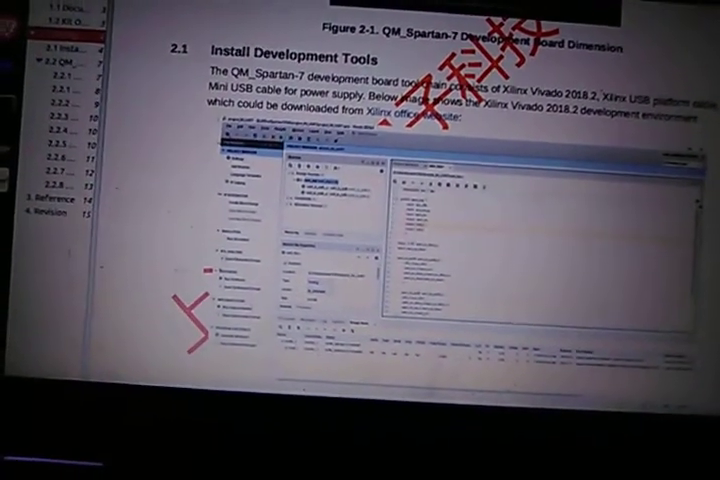
- Scroll down past Figure 2-2 to the Figure 2-3 JTAG connection and power supply diagram
scroll("down", 3)
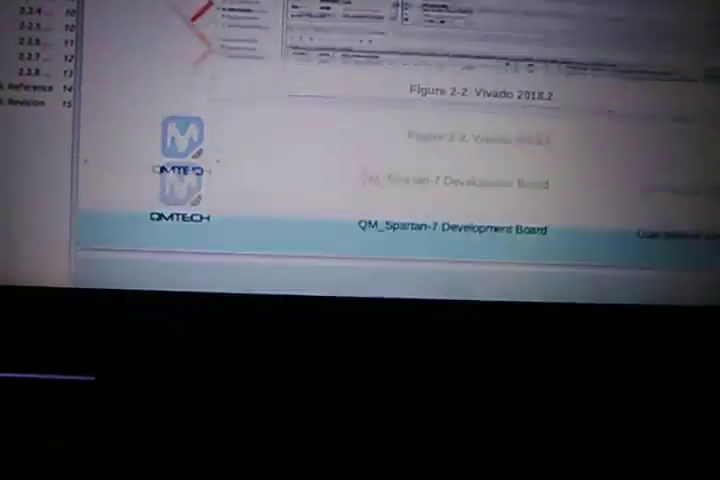
scroll("down", 3)
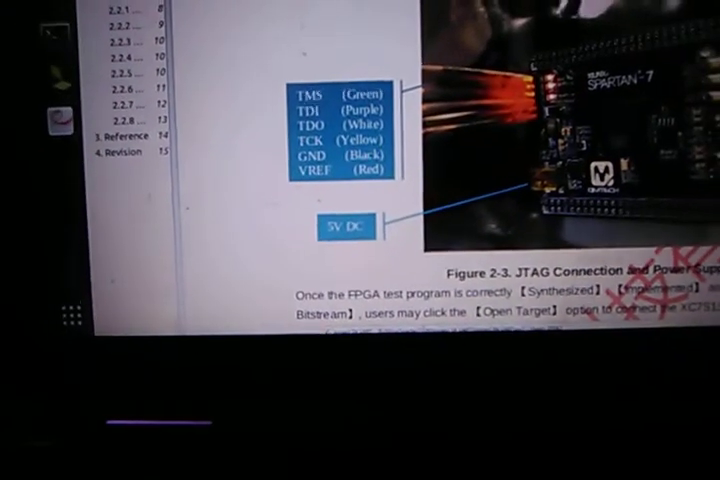
- Scroll below Figure 2-3 to the text on opening the target to connect the XC7S15 FPGA
scroll("down", 3)
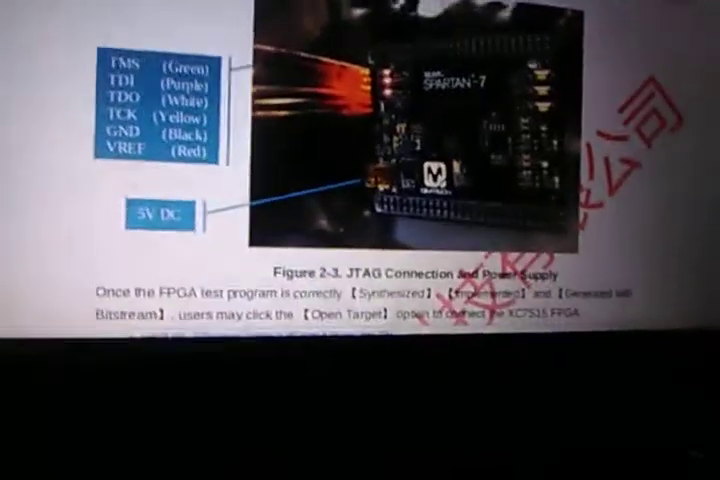
scroll("up", 3)
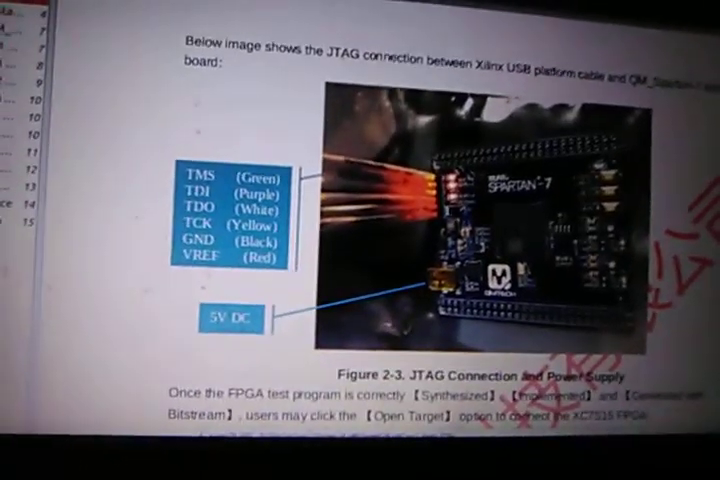
scroll("down", 3)
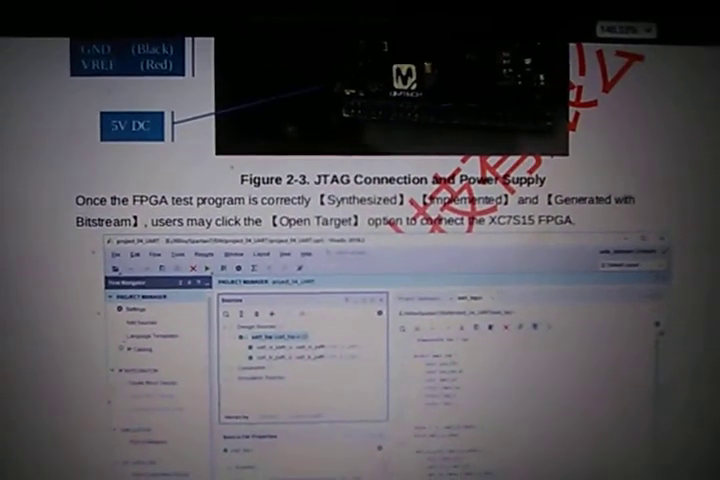
- Scroll down to the Hardware Manager Program Device passage on loading the bitstream or SPI flash
scroll("down", 3)
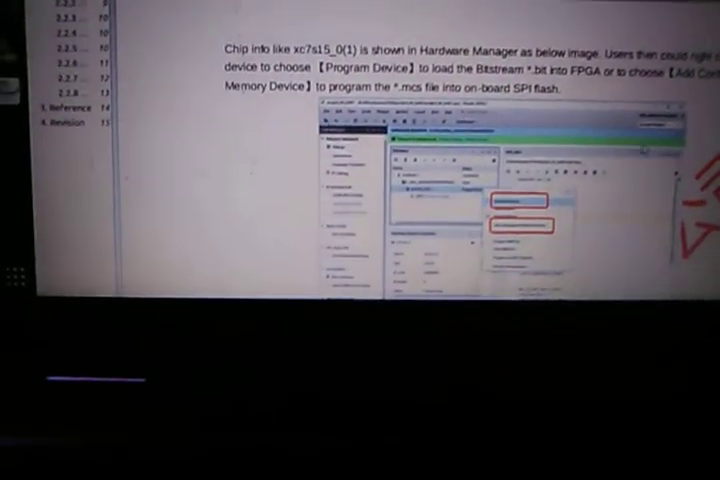
scroll("up", 3)
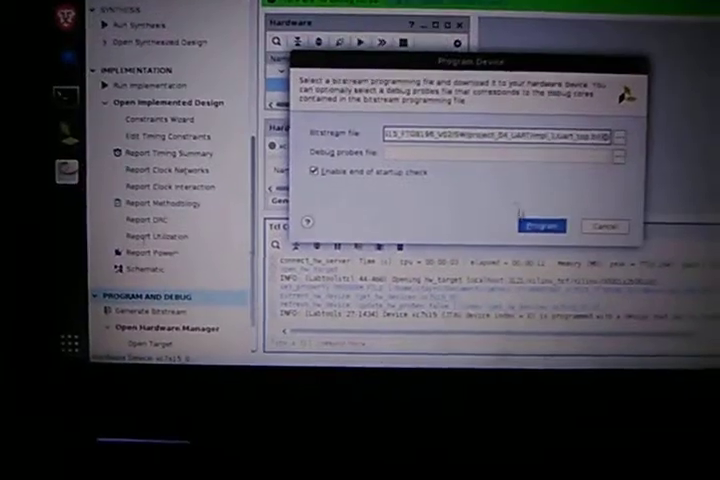
- Program the xc7s15 FPGA with the generated bitstream and confirm success in the Tcl console
left_click(540, 226)
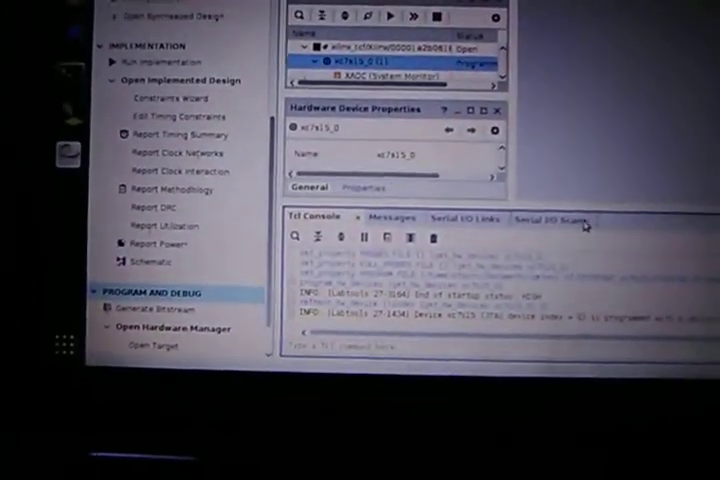